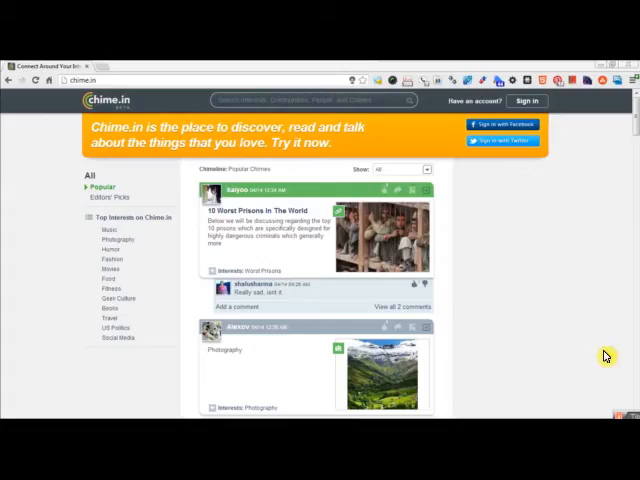
pyautogui.moveTo(36, 144)
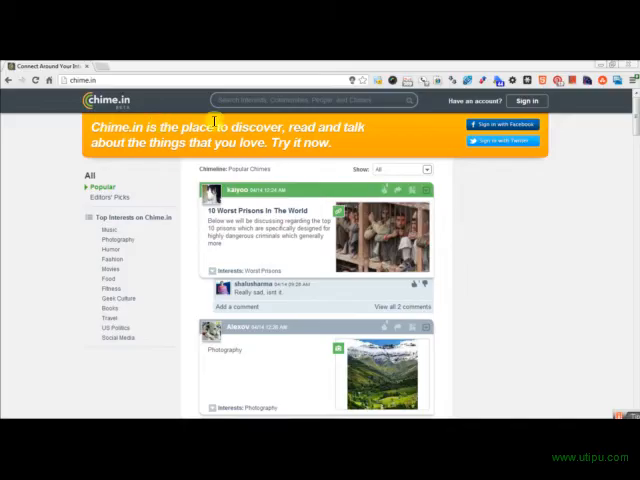
pyautogui.moveTo(322, 180)
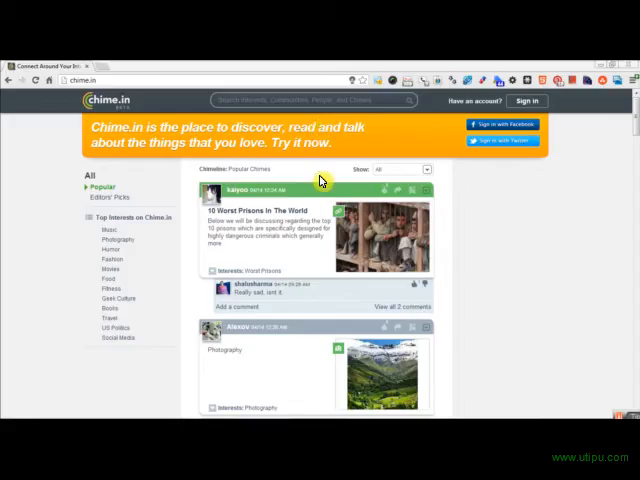
pyautogui.moveTo(44, 264)
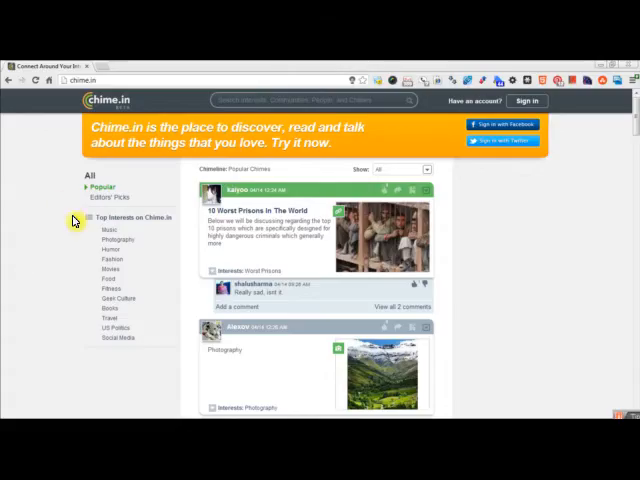
# Return from the profile Settings page to the signed-in dashboard via the Chime.in logo
pyautogui.scroll(-3)
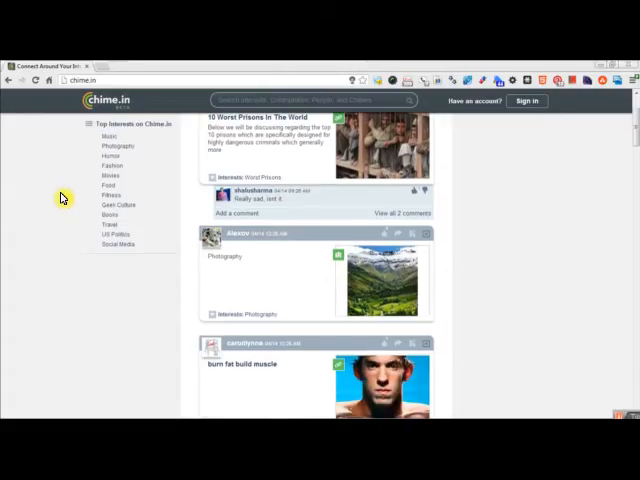
pyautogui.scroll(-3)
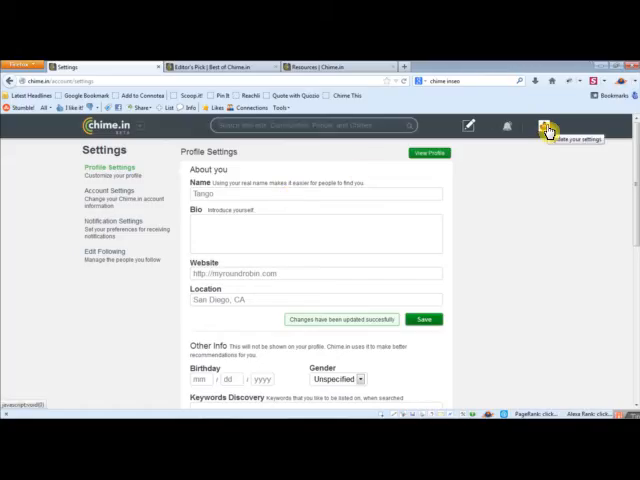
pyautogui.rightClick(548, 128)
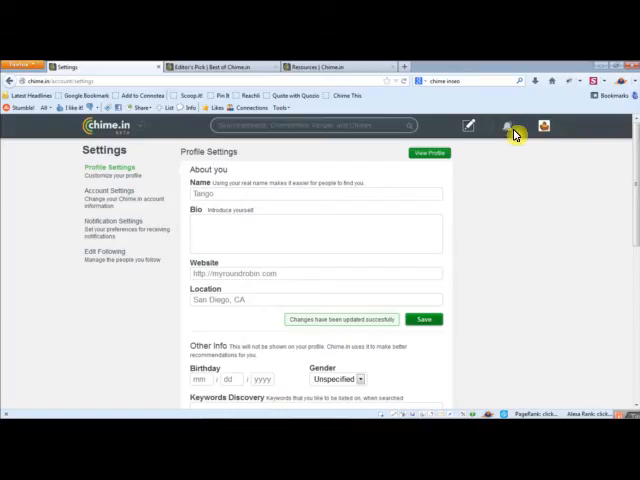
pyautogui.click(100, 126)
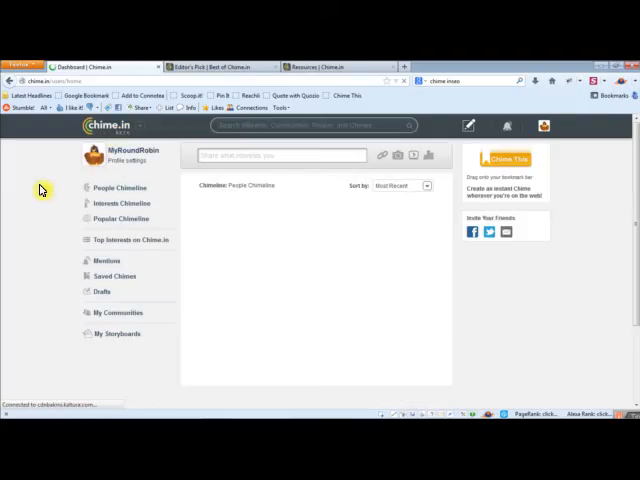
pyautogui.moveTo(236, 200)
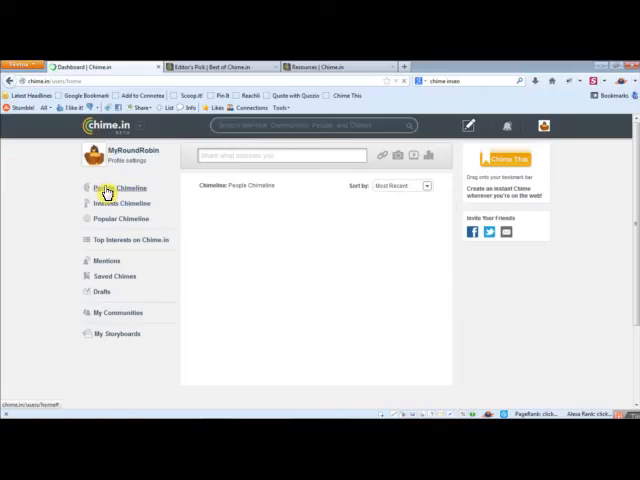
# Switch the dashboard feed to Popular Chimeins so the posting box sits above it
pyautogui.click(120, 220)
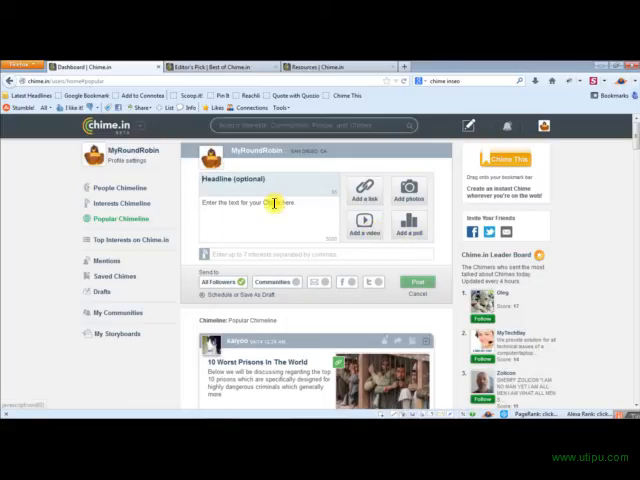
pyautogui.moveTo(238, 192)
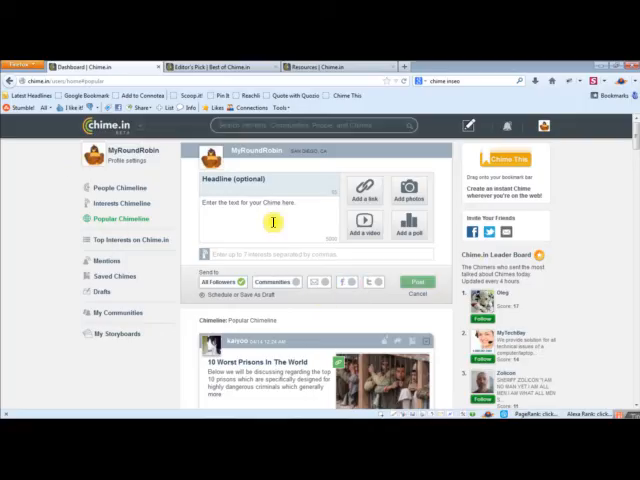
pyautogui.moveTo(336, 274)
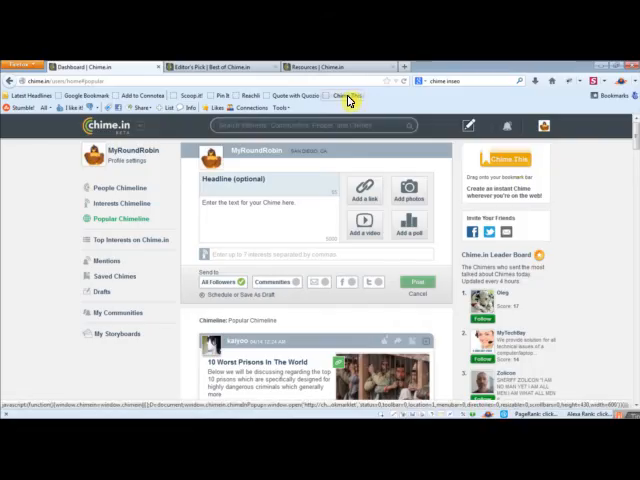
pyautogui.moveTo(352, 96)
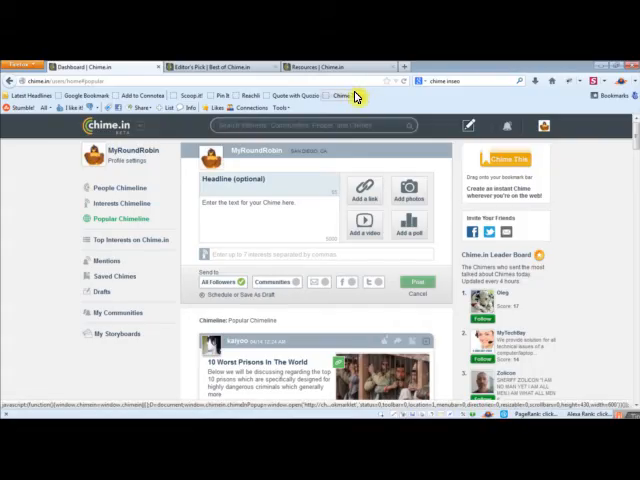
pyautogui.moveTo(284, 232)
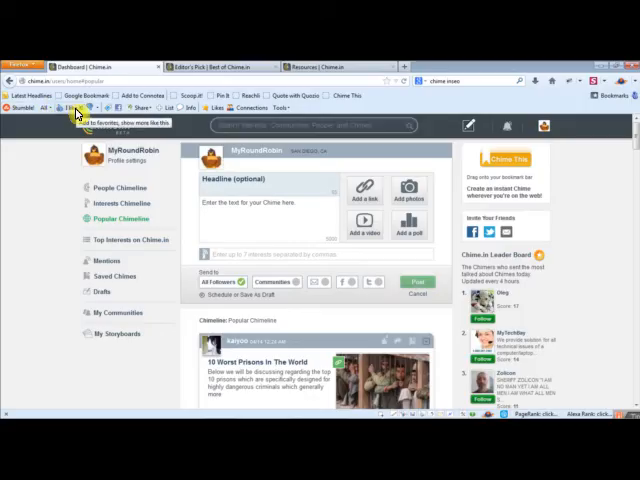
pyautogui.moveTo(330, 106)
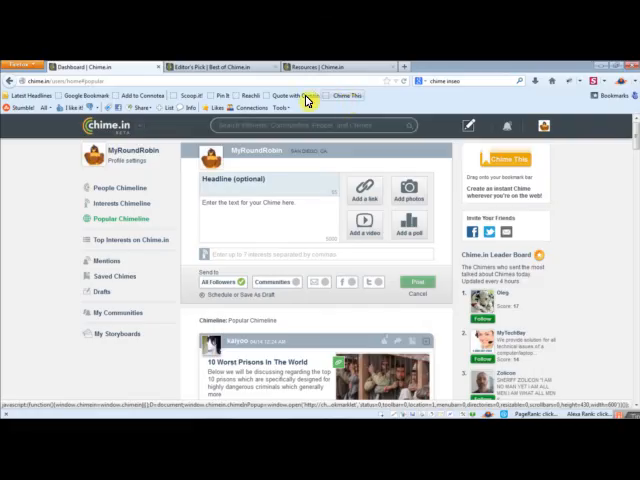
pyautogui.moveTo(230, 108)
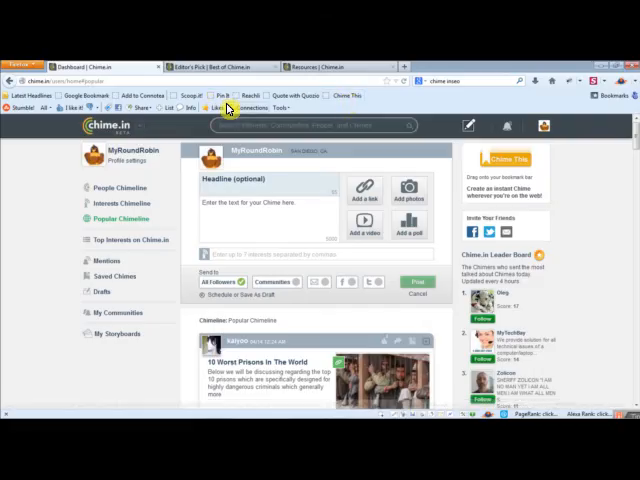
pyautogui.moveTo(36, 208)
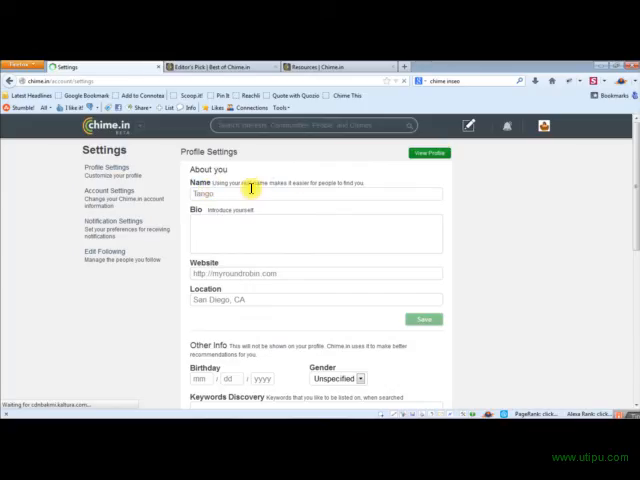
pyautogui.moveTo(270, 262)
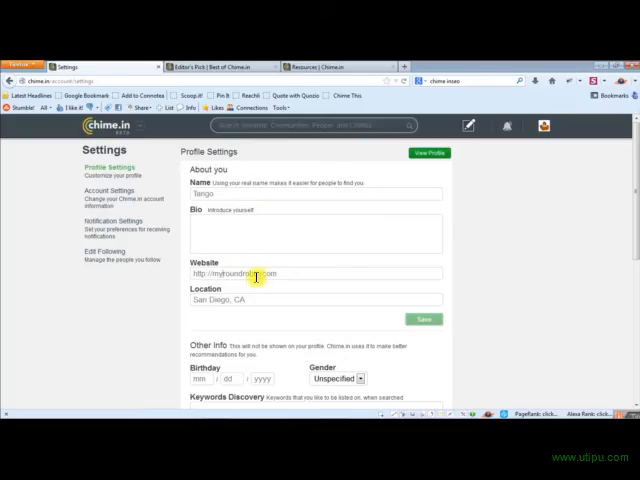
pyautogui.moveTo(232, 222)
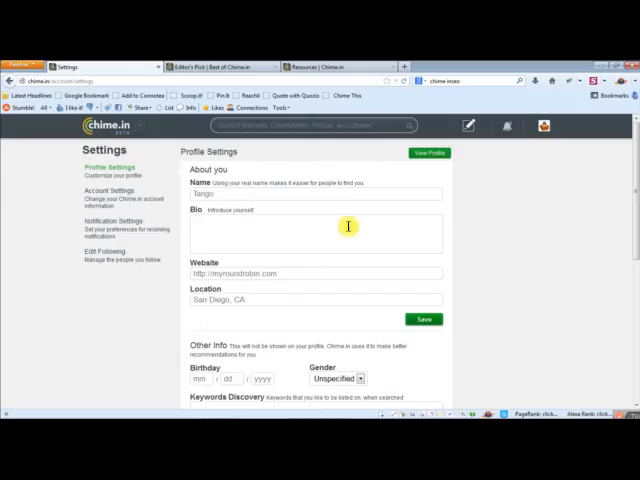
pyautogui.moveTo(196, 232)
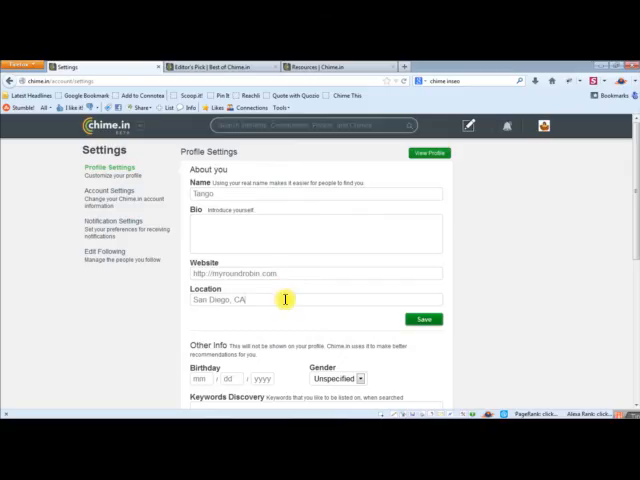
pyautogui.moveTo(232, 314)
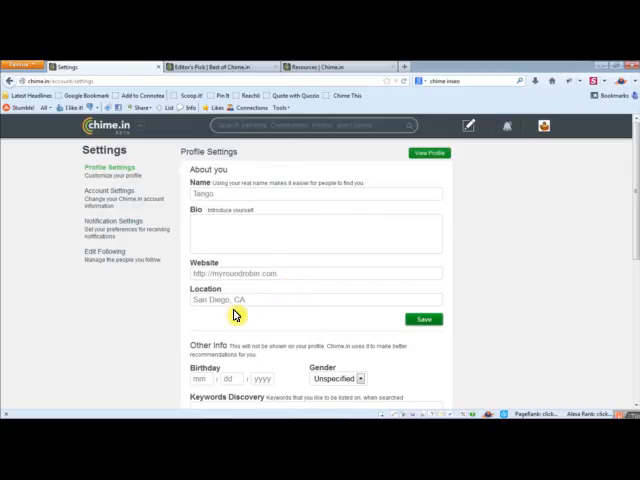
pyautogui.scroll(-3)
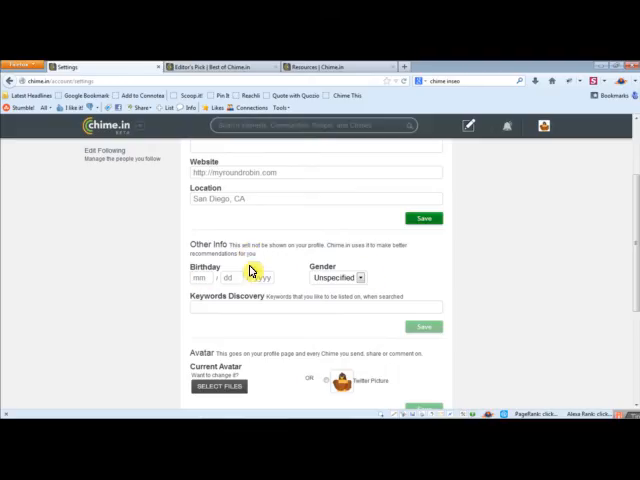
pyautogui.moveTo(258, 296)
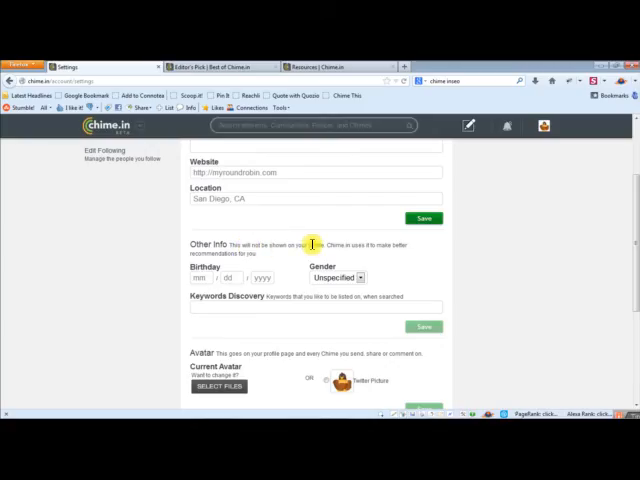
pyautogui.scroll(-3)
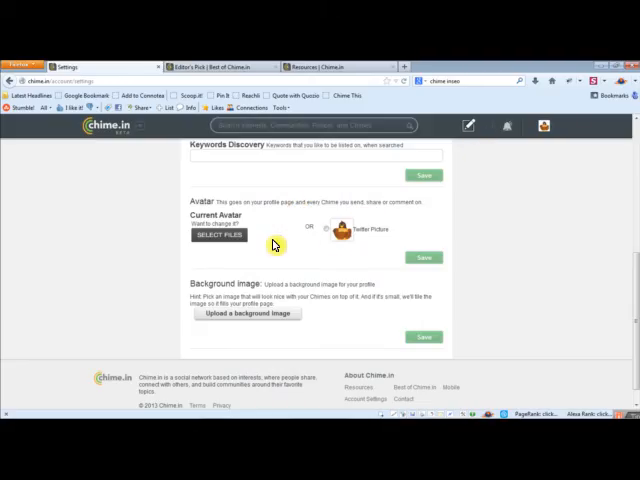
pyautogui.moveTo(312, 224)
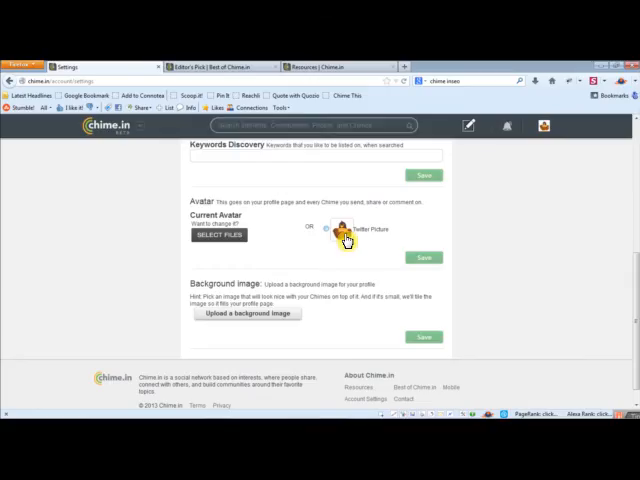
pyautogui.moveTo(274, 232)
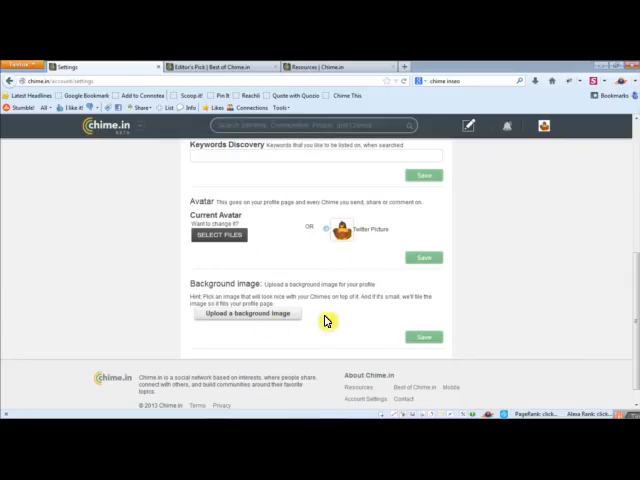
pyautogui.scroll(3)
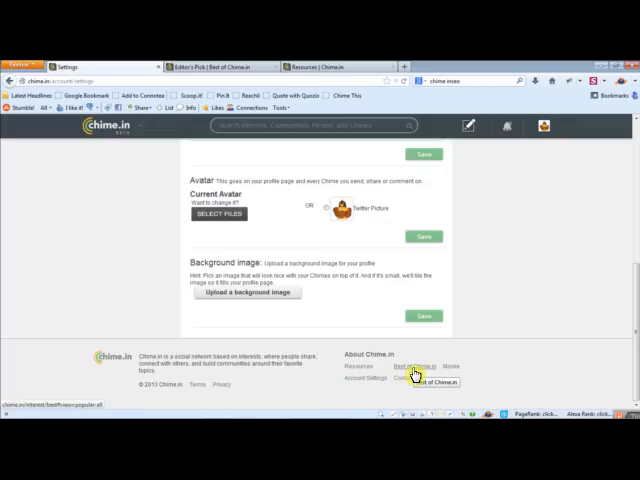
pyautogui.moveTo(338, 168)
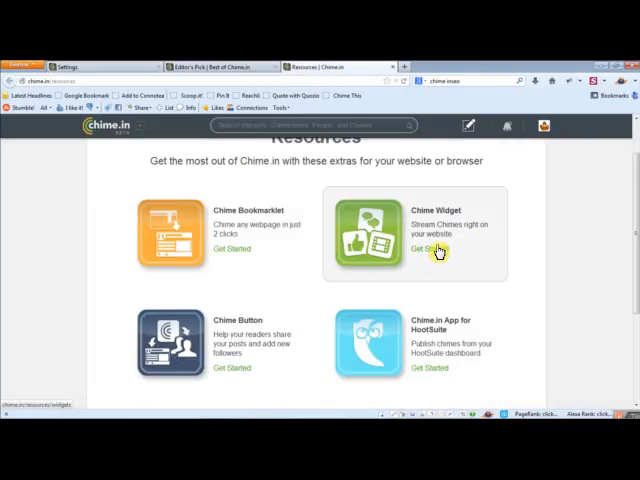
# Browse down the Resources page past the Chime Bookmarklet, Widget and Button extras
pyautogui.scroll(-3)
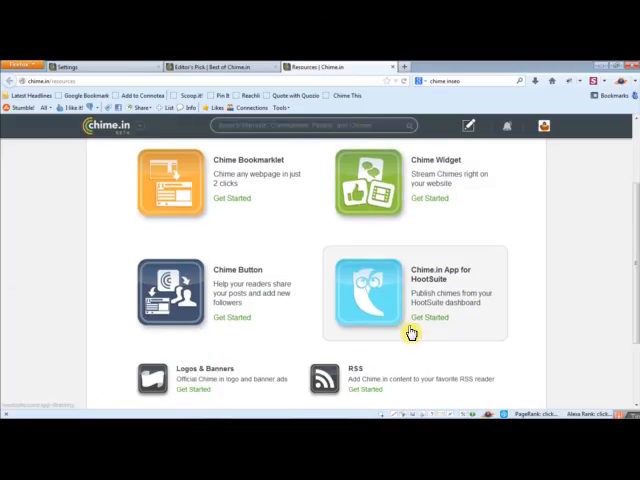
pyautogui.scroll(-3)
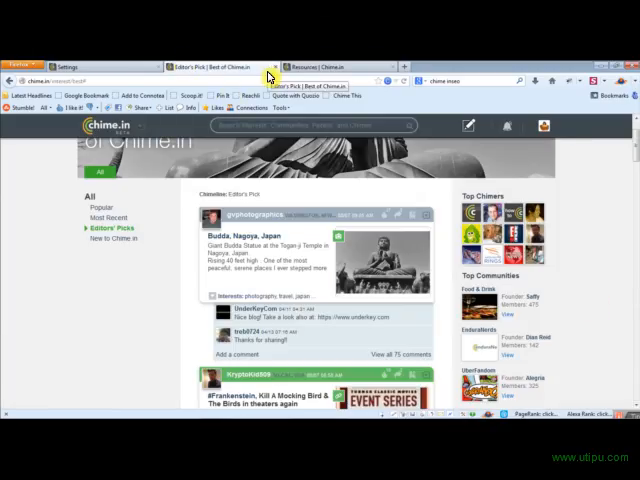
pyautogui.moveTo(124, 196)
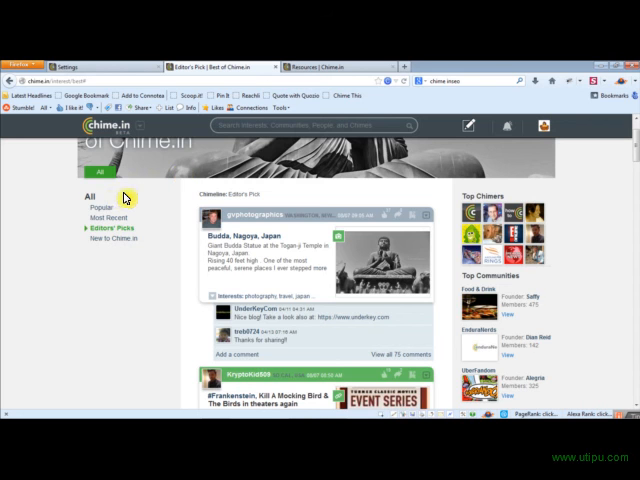
# Browse down through several posts in the Editors' Picks feed of best Chime.in posts
pyautogui.scroll(-3)
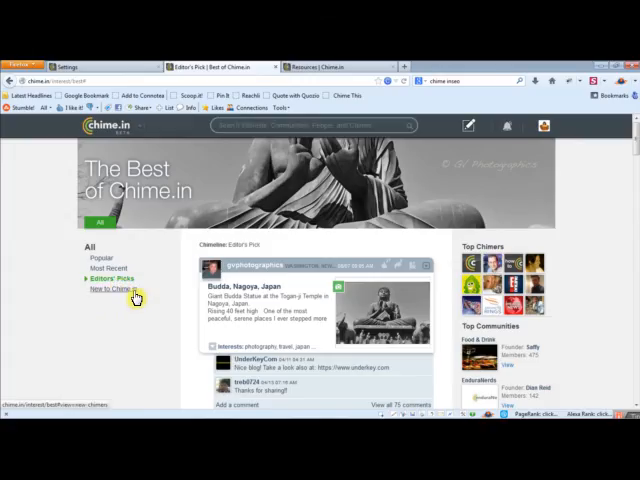
pyautogui.scroll(-3)
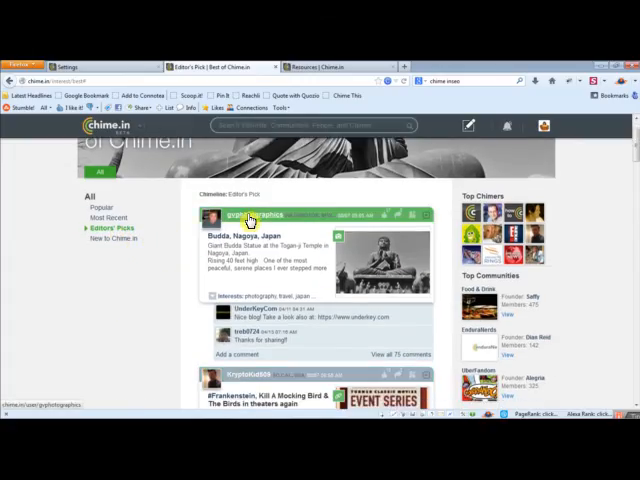
pyautogui.scroll(-3)
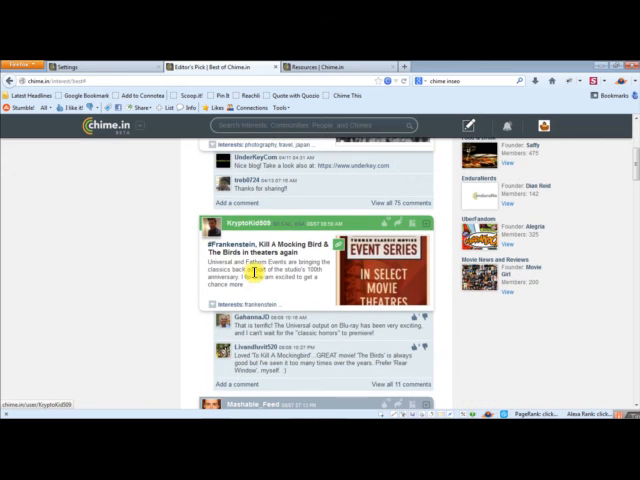
pyautogui.scroll(-3)
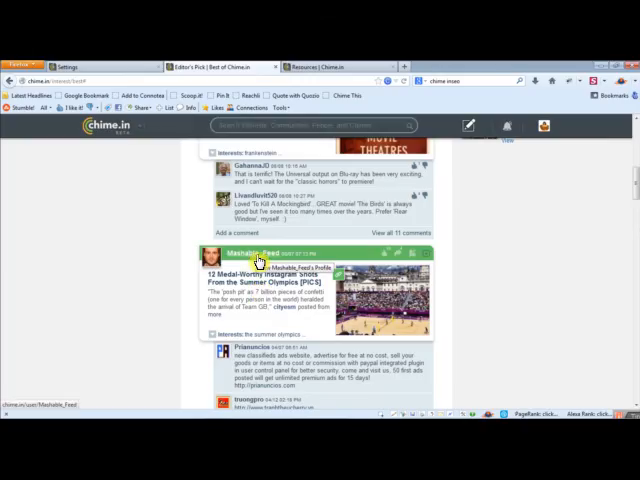
pyautogui.scroll(-3)
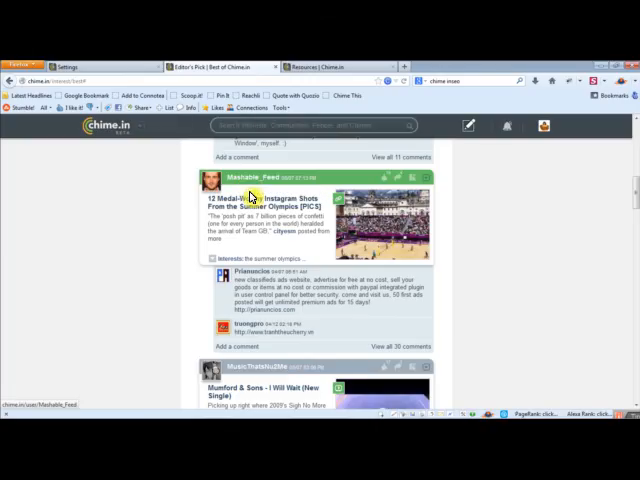
pyautogui.scroll(-3)
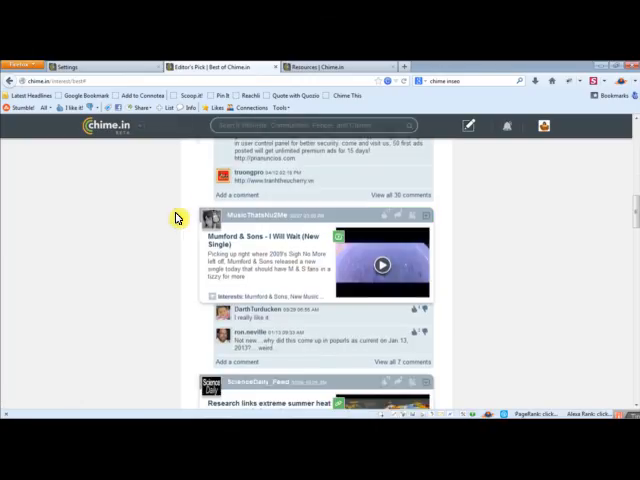
pyautogui.scroll(-3)
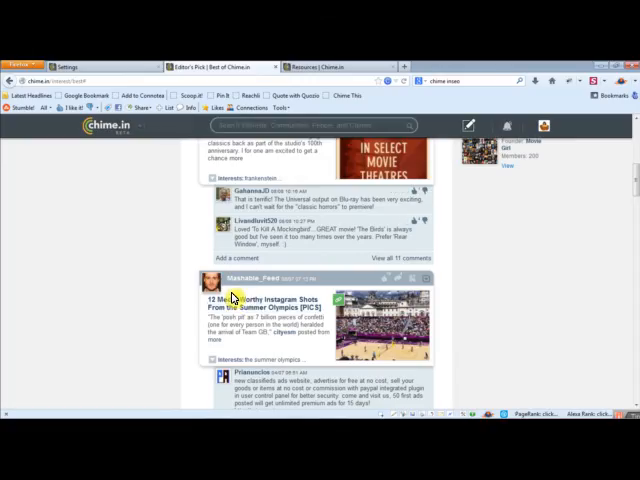
pyautogui.scroll(-3)
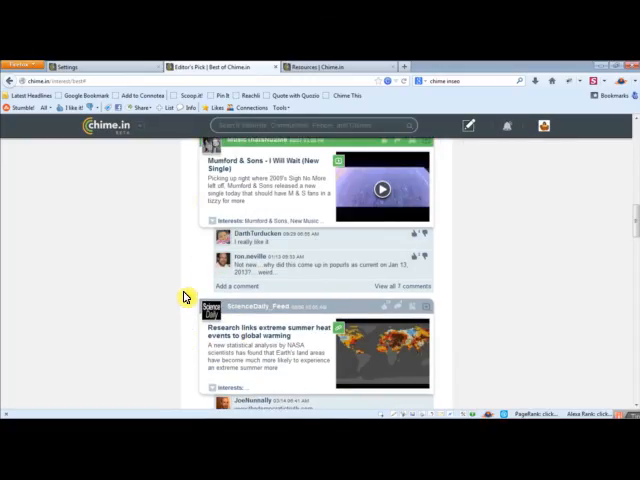
pyautogui.scroll(-3)
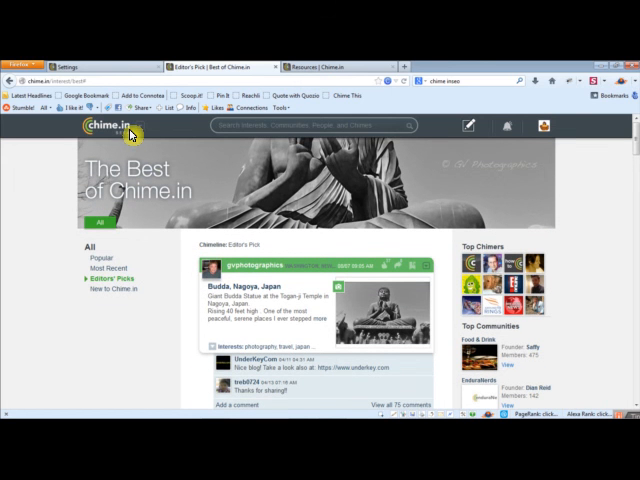
pyautogui.moveTo(136, 204)
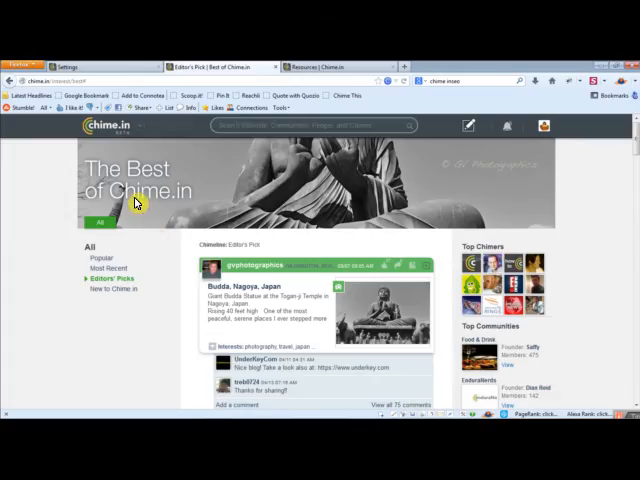
pyautogui.moveTo(468, 126)
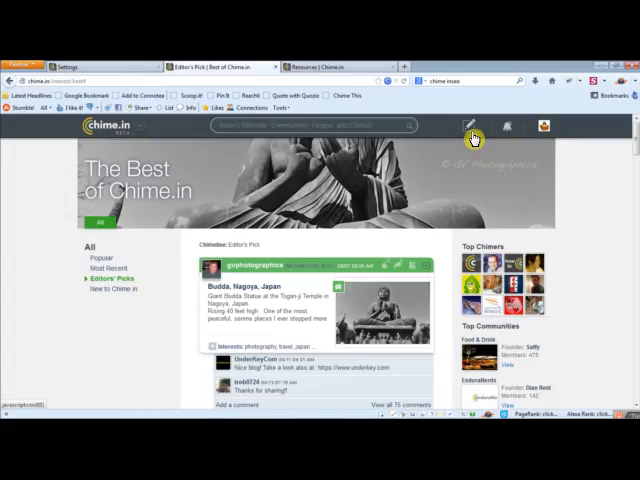
pyautogui.scroll(-3)
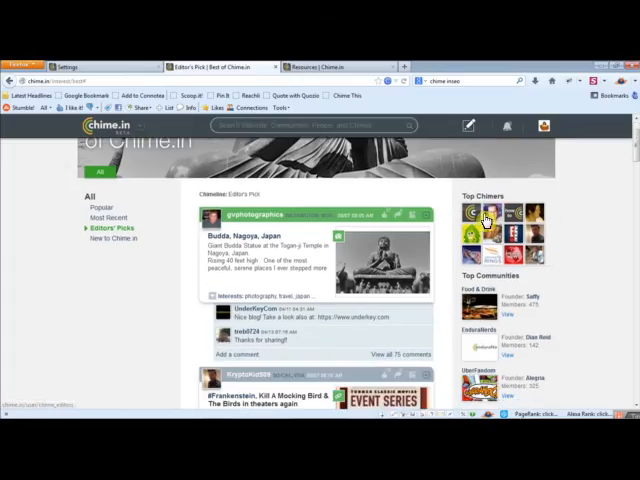
pyautogui.moveTo(484, 222)
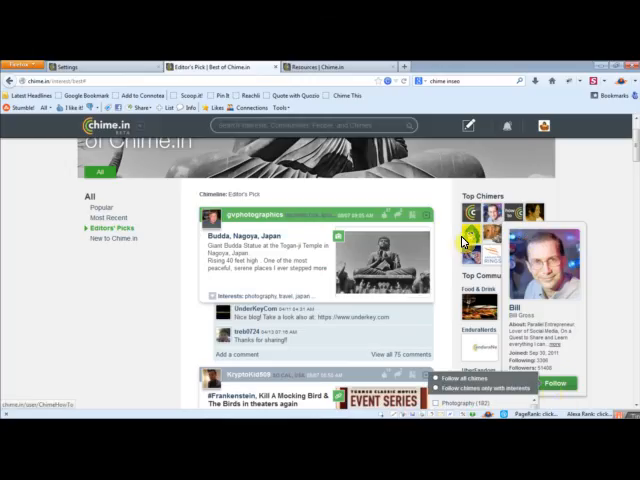
pyautogui.scroll(-3)
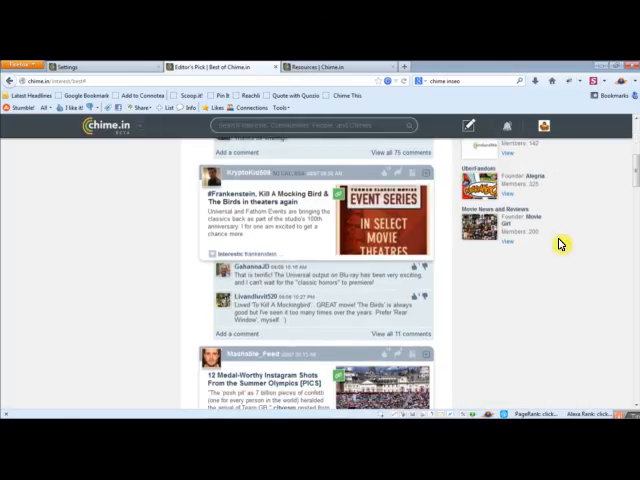
pyautogui.scroll(-3)
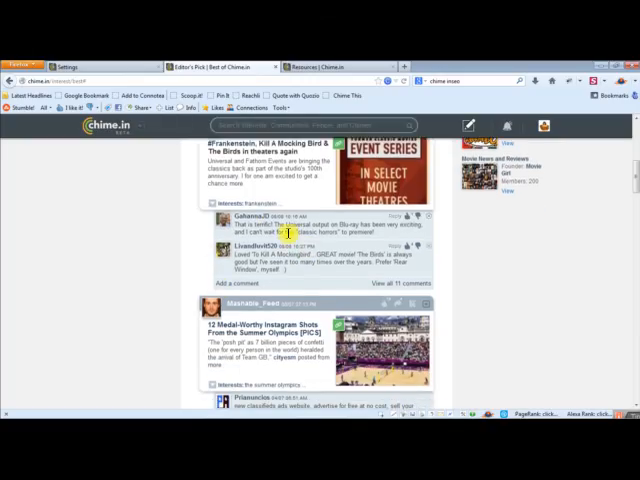